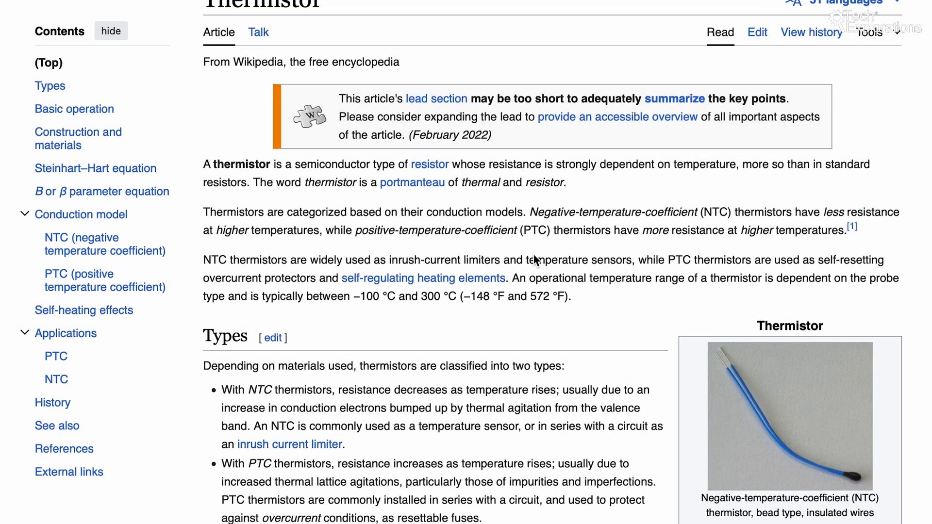
# Open the Serial Monitor at 9600 baud to watch temperature readings around 26–28 °C.
pyautogui.scroll(-3)
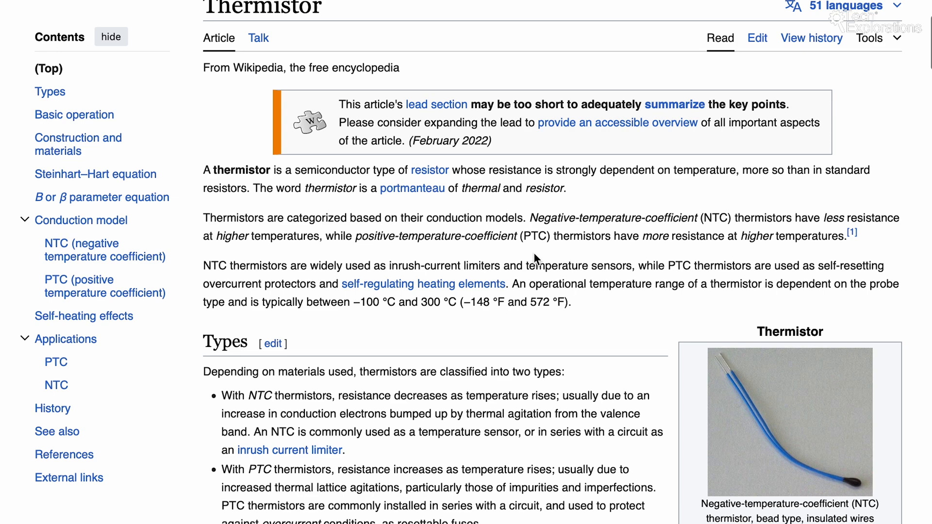
pyautogui.scroll(-3)
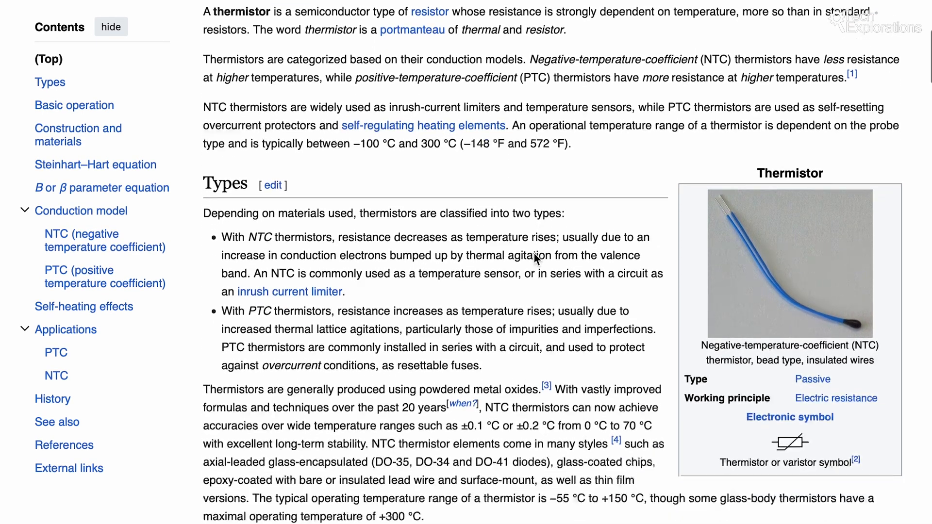
pyautogui.scroll(-3)
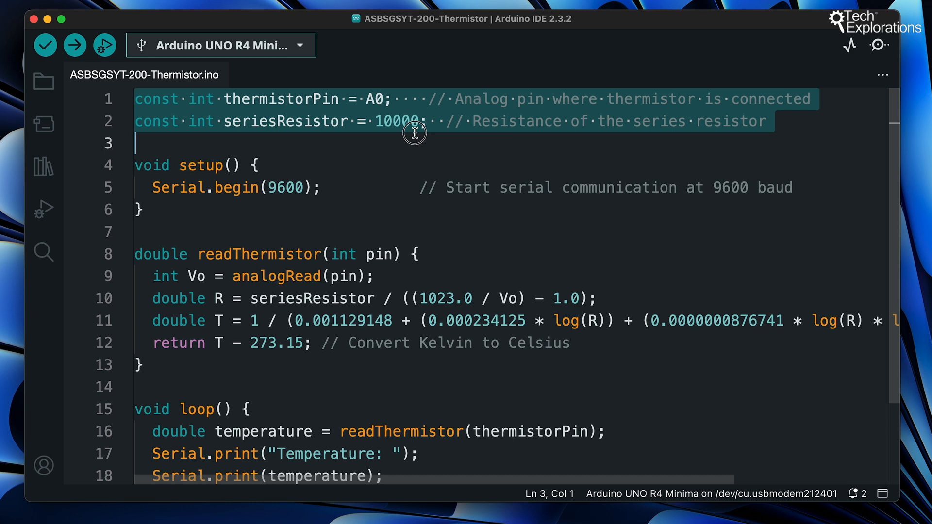
pyautogui.scroll(-3)
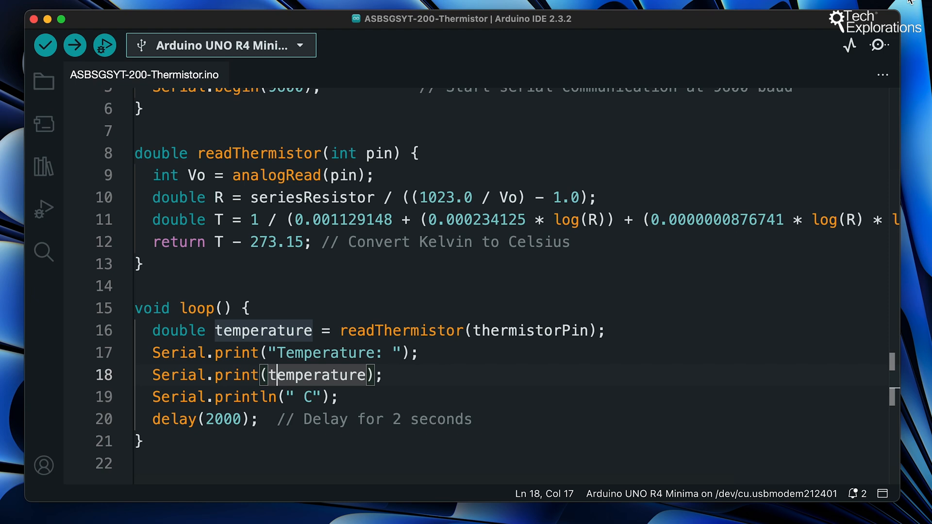
pyautogui.click(873, 45)
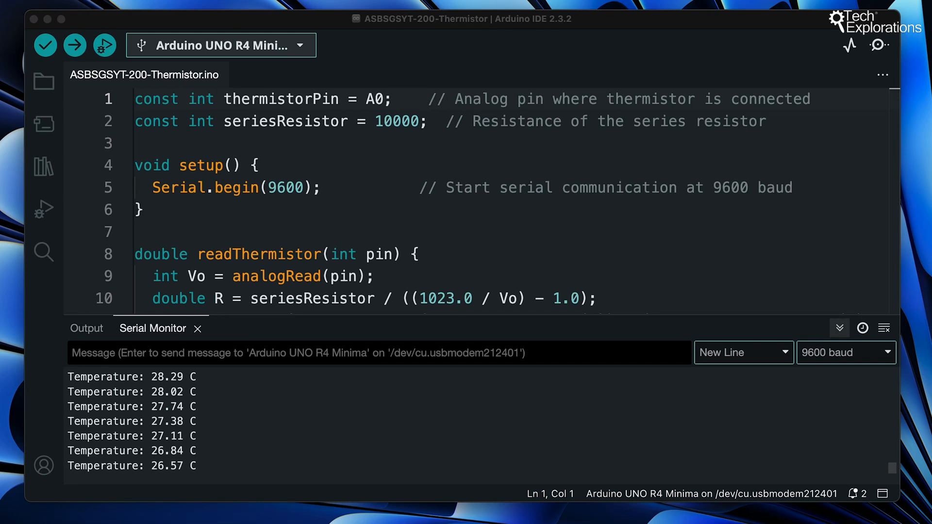